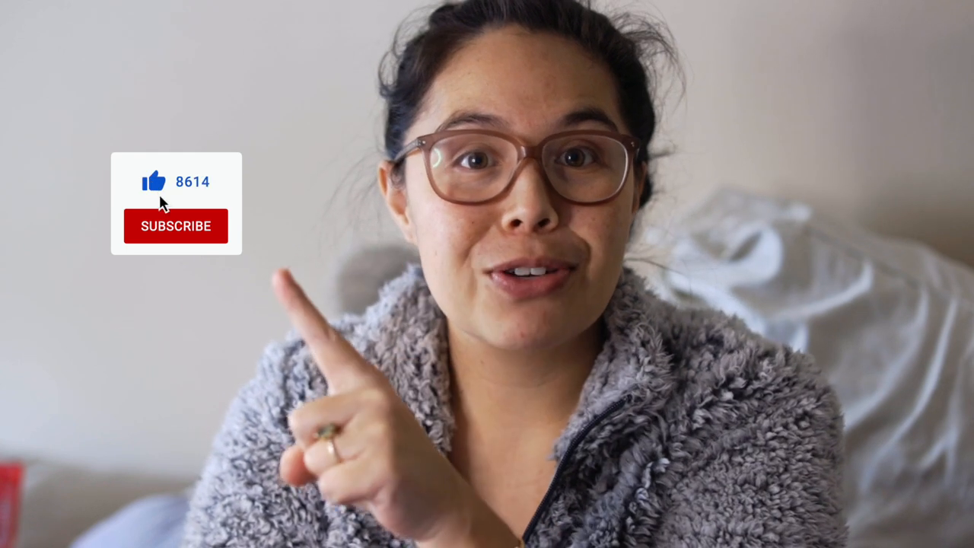
pyautogui.click(176, 226)
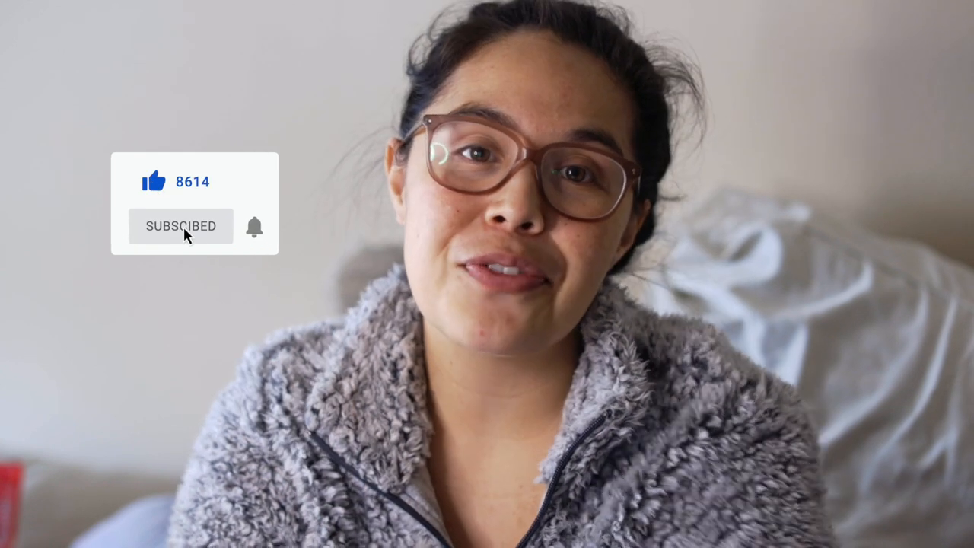